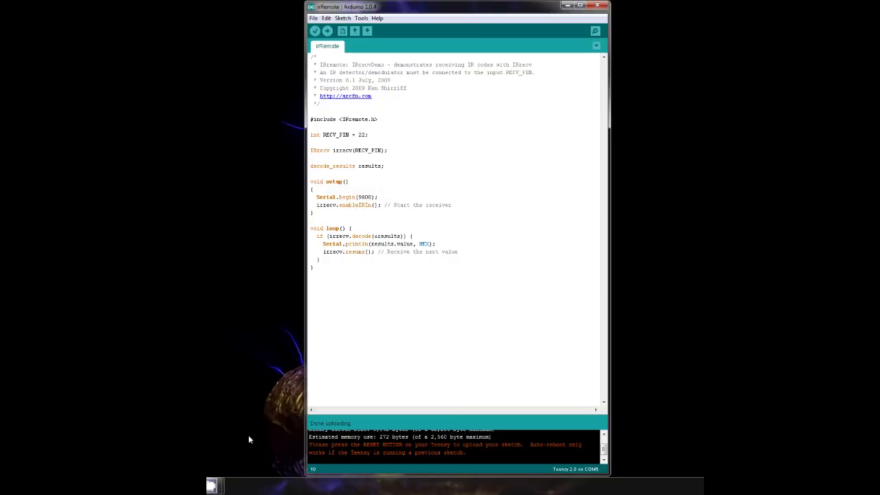
- Confirm Teensy 2.0 as the target board in the Tools menu
click(360, 17)
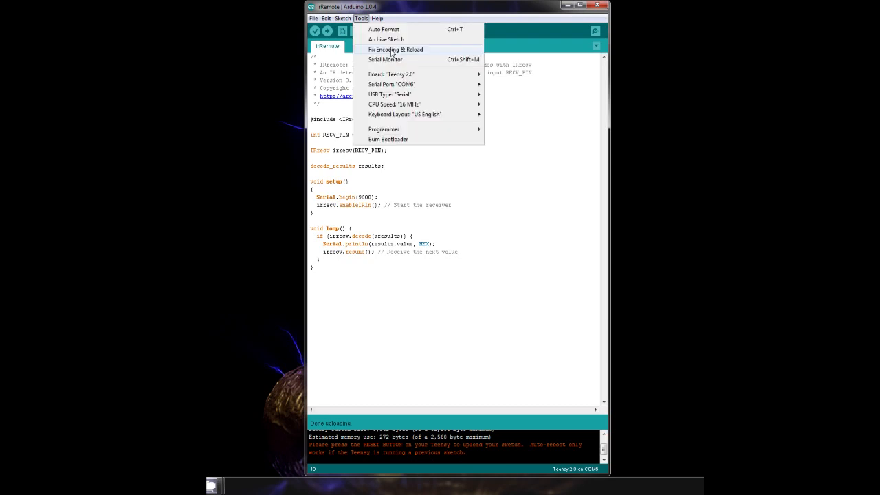
click(377, 74)
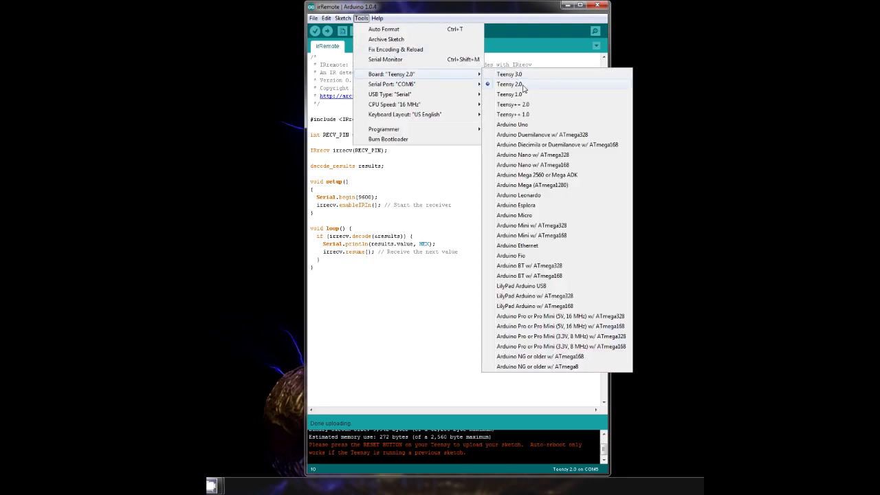
click(509, 84)
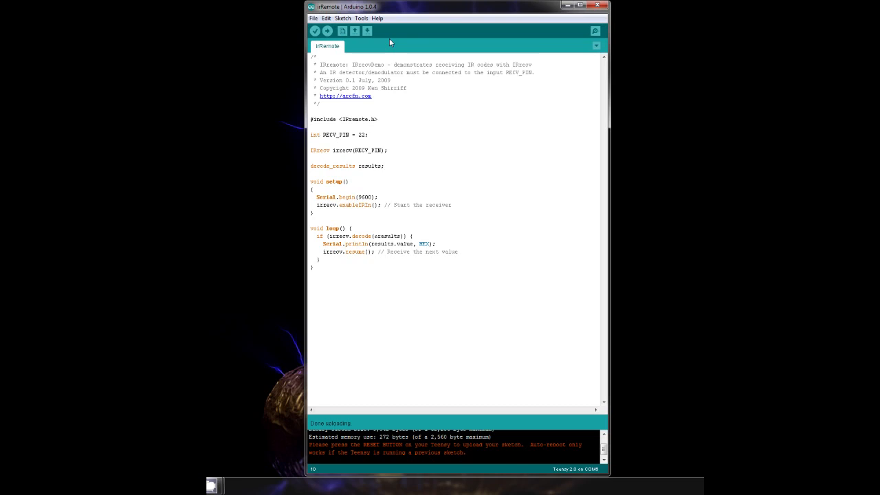
- Compile IRrecvDemo and hand it to the Teensy Loader for upload
click(361, 17)
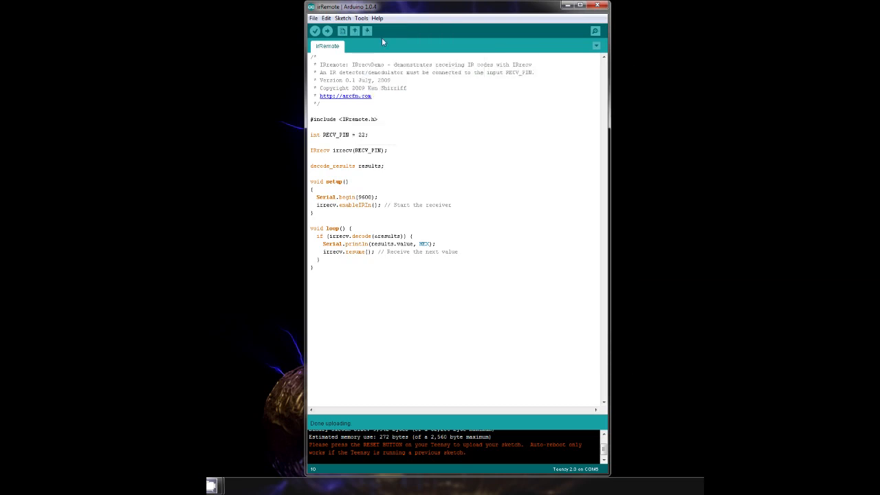
click(360, 17)
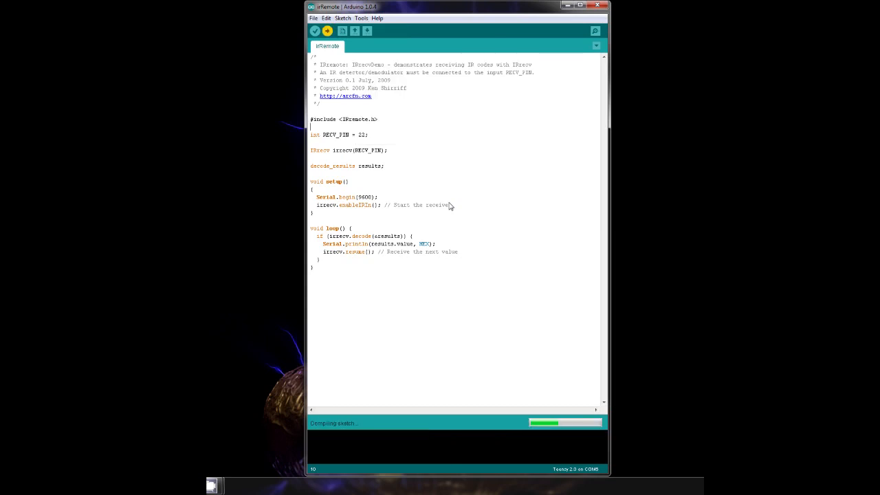
mouse_move(493, 163)
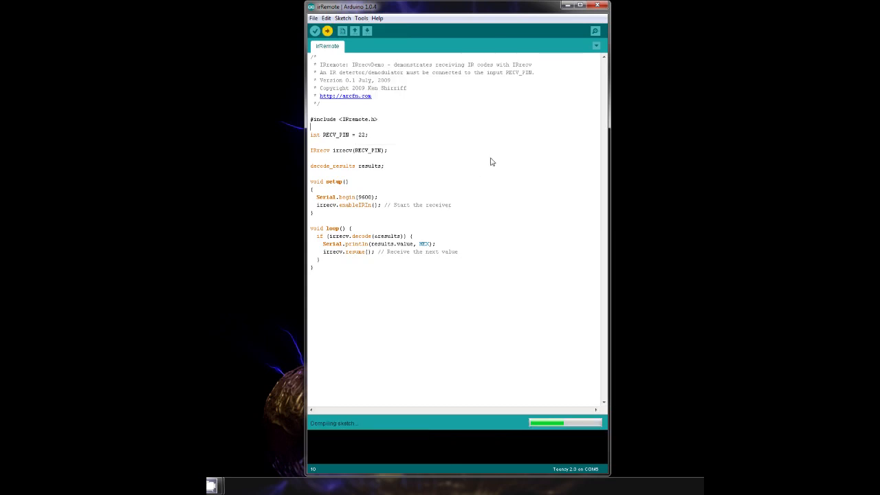
click(327, 30)
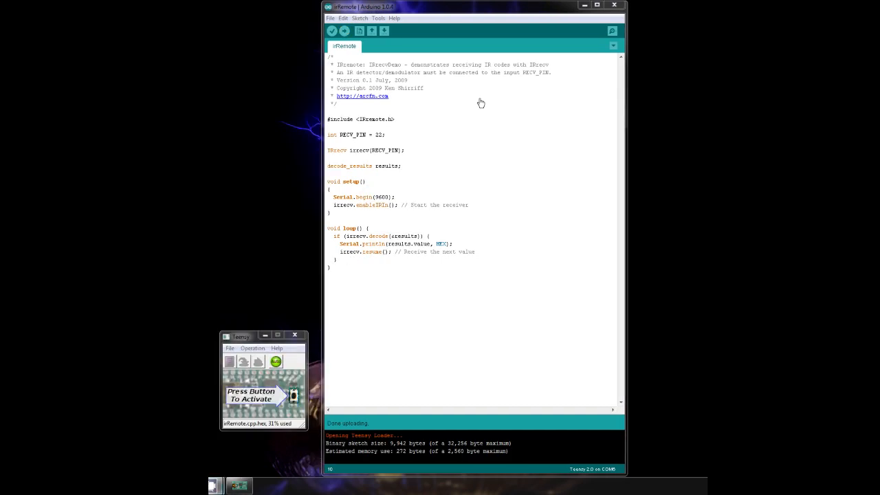
- Open the serial monitor to watch decoded IR codes like FFFFFFFF and C6C
click(377, 18)
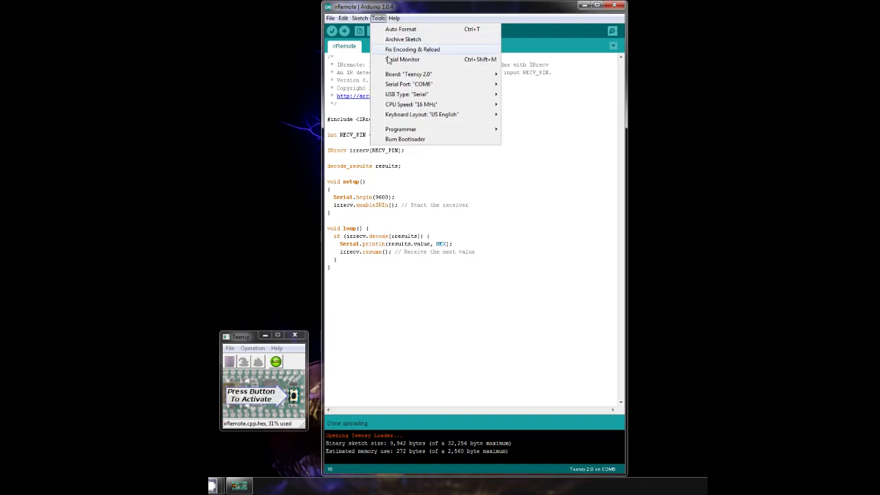
click(404, 59)
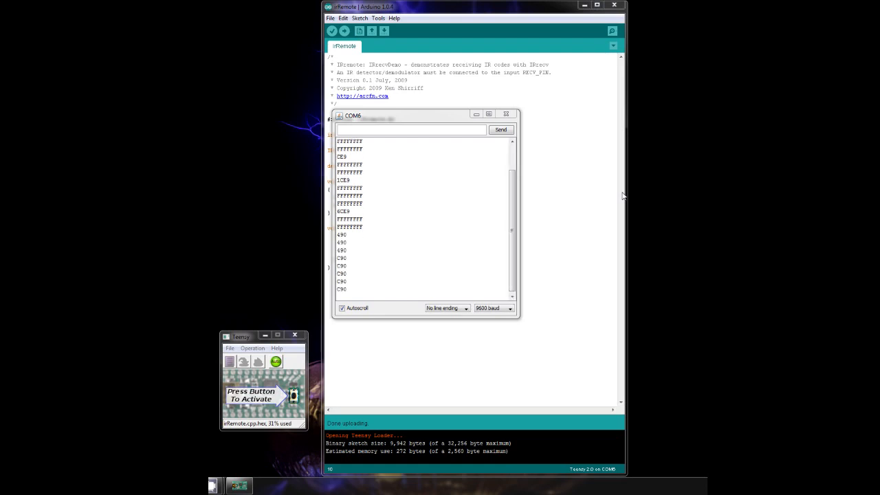
mouse_move(509, 122)
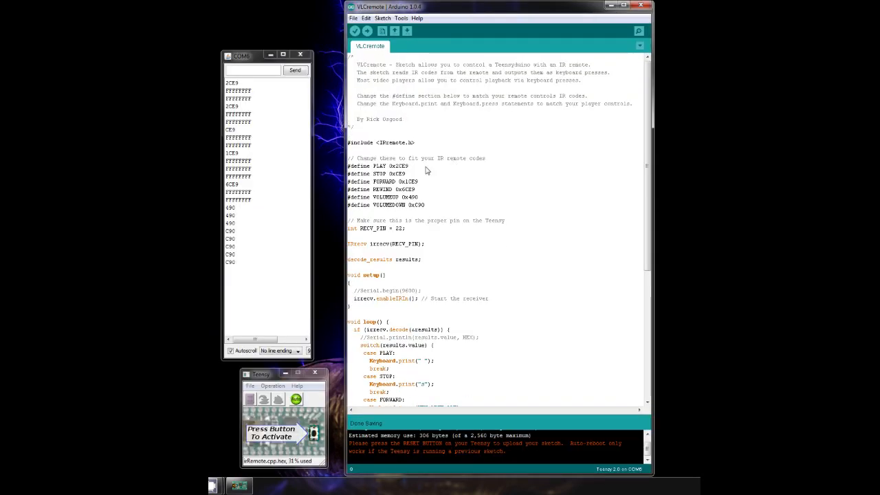
- Move the serial monitor aside and scroll to the VLCremote loop's switch cases
drag(347, 166, 429, 205)
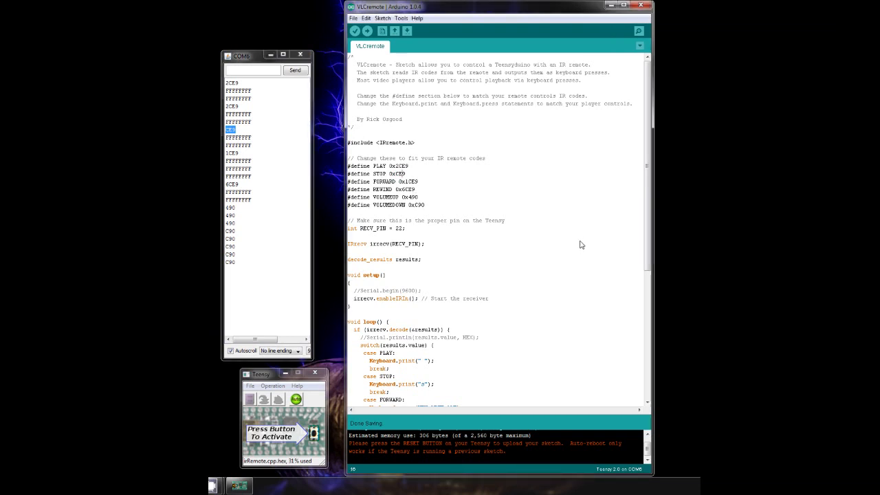
scroll(down, 3)
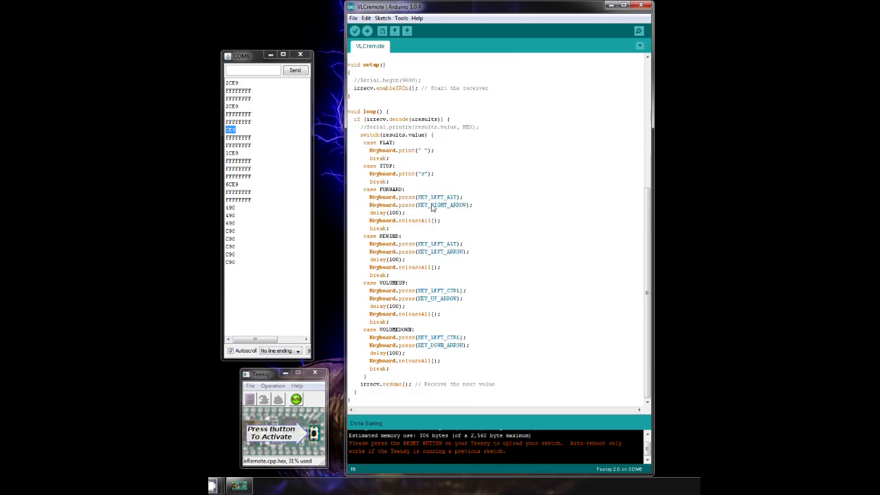
mouse_move(385, 192)
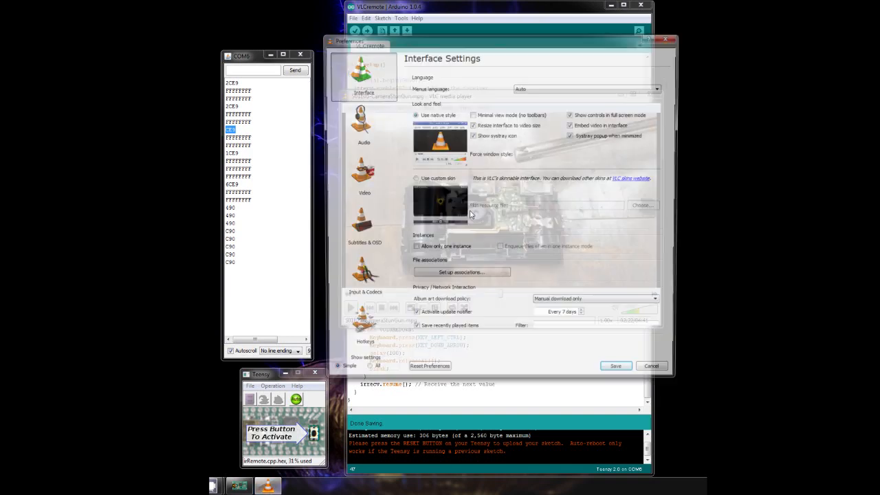
- View VLC's hotkey list, e.g. Space for Play/Pause, against the sketch mappings
click(360, 330)
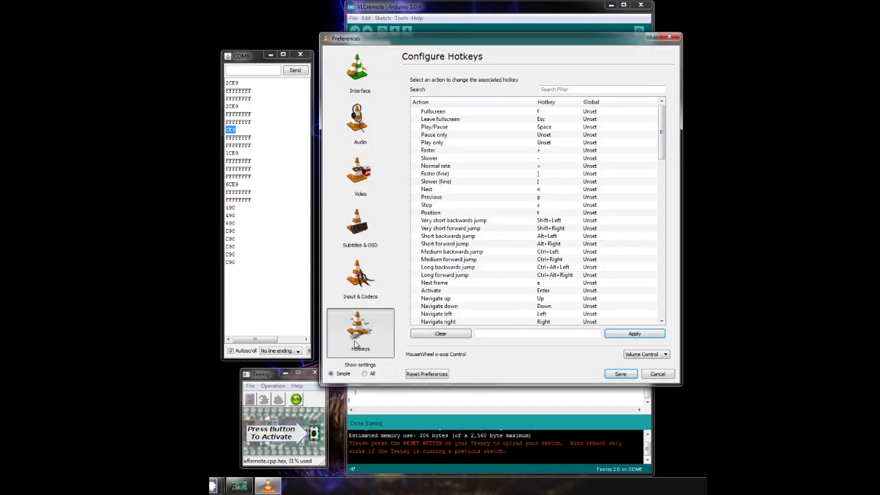
scroll(down, 3)
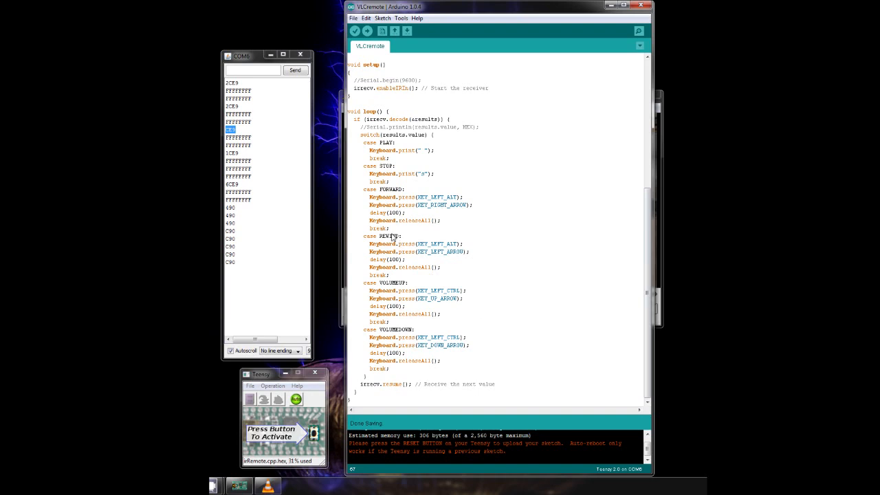
- Select the REWIND case name in the VLCremote code
double_click(446, 244)
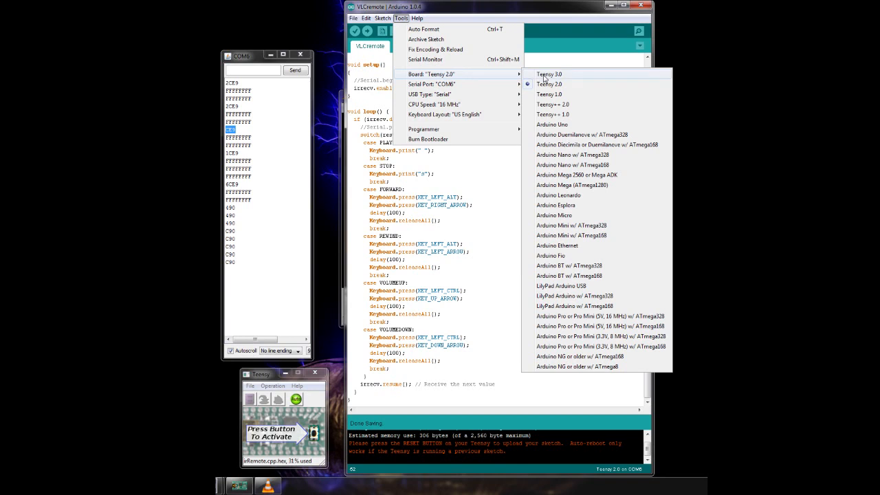
mouse_move(481, 88)
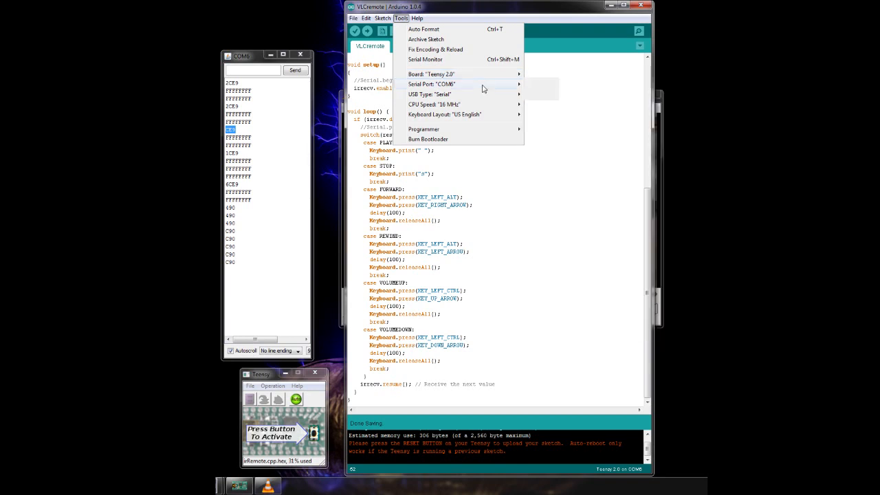
mouse_move(499, 94)
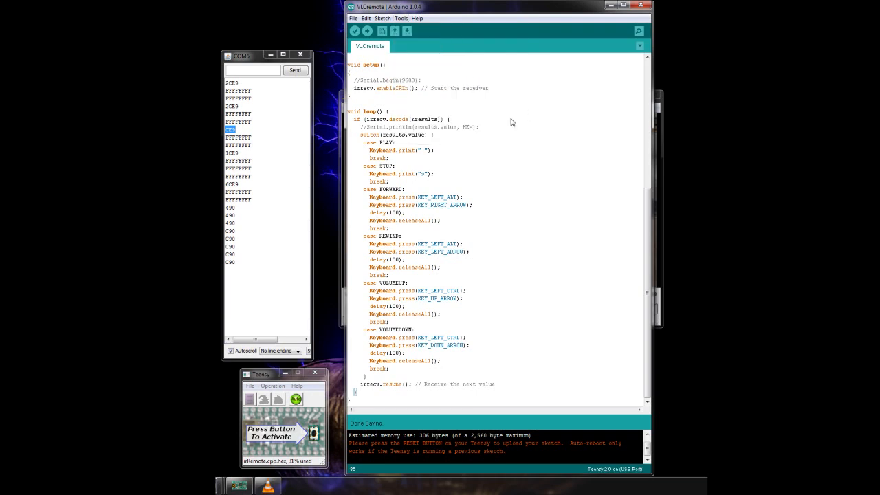
- Compile and upload the VLCremote sketch to the Teensy 2.0
click(367, 30)
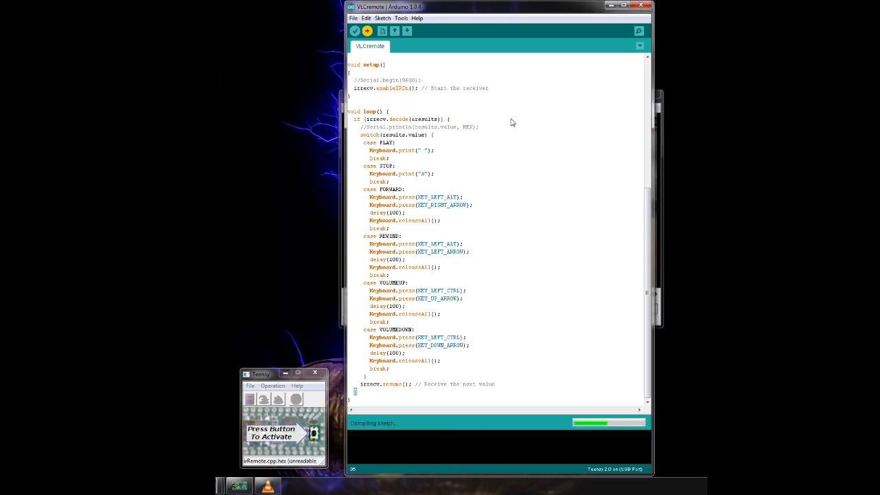
mouse_move(515, 154)
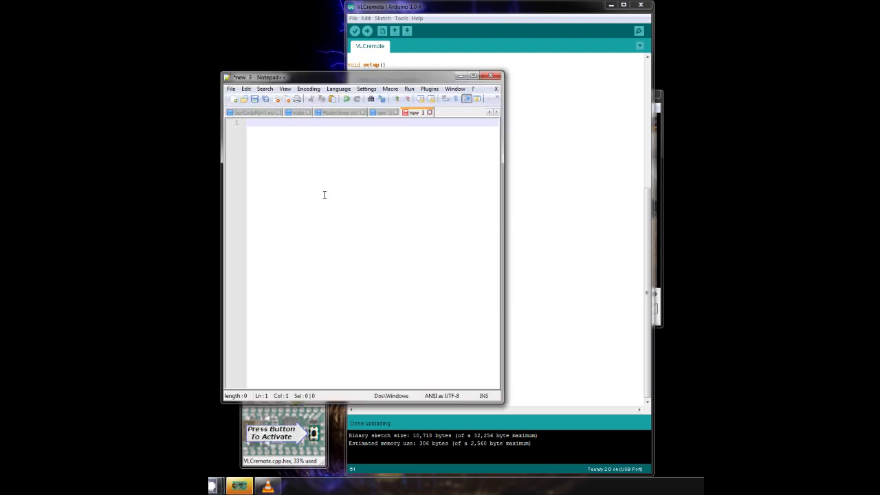
- Verify remote presses type characters like 'a' and '#' into a blank Notepad++ document
text(aaaa)
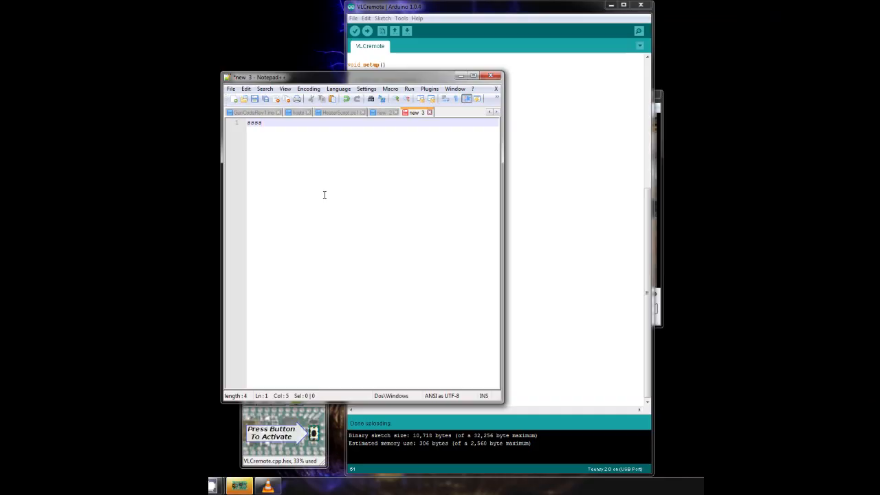
text(#)
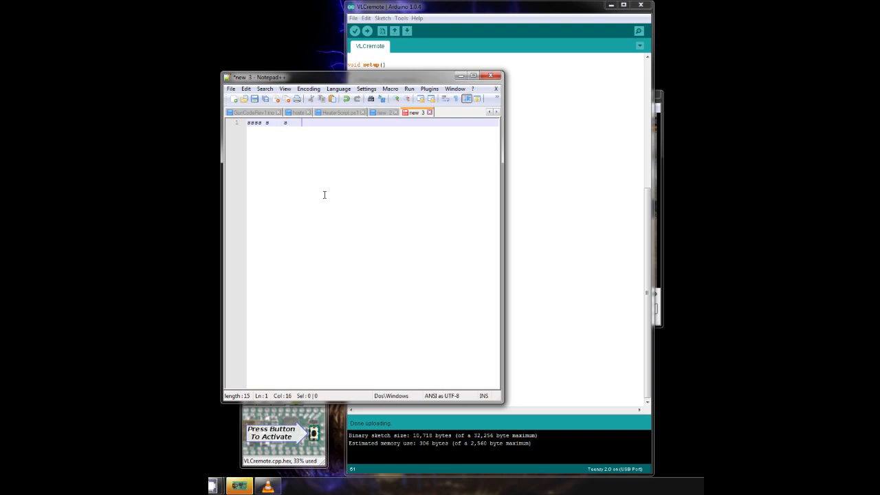
text(####)
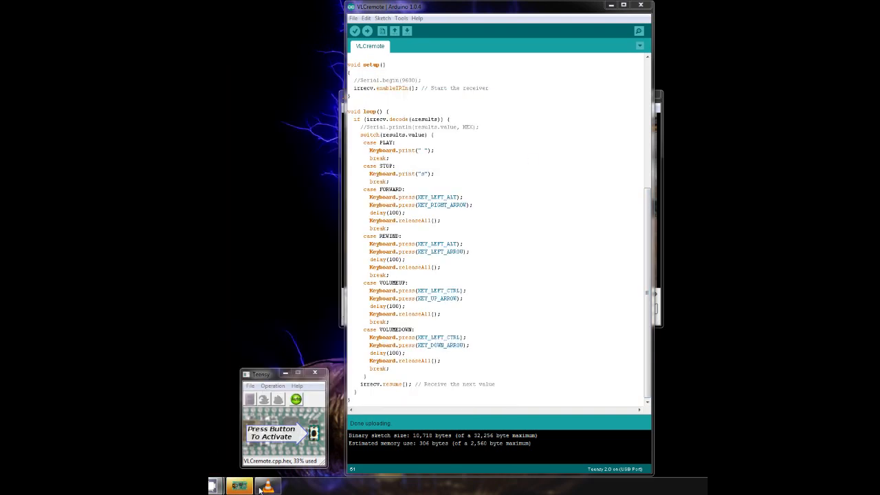
- Bring VLC forward and focus it so the remote pauses and resumes the camera video
click(267, 485)
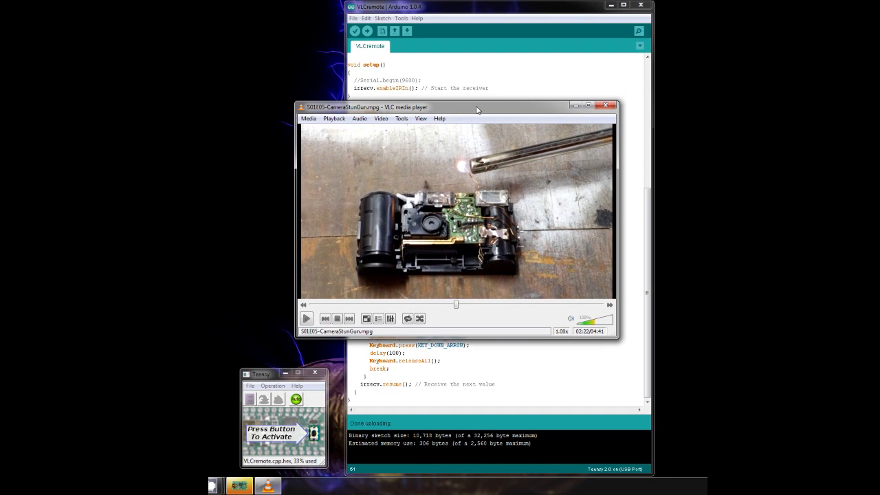
click(305, 319)
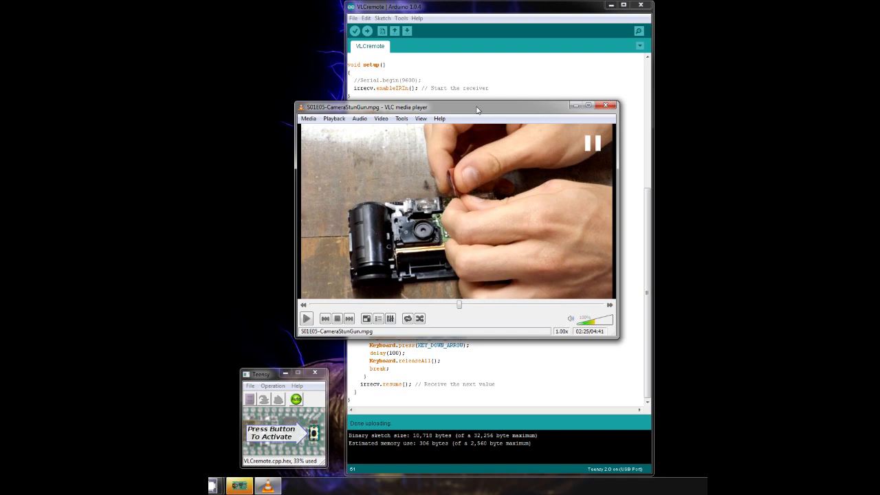
click(306, 319)
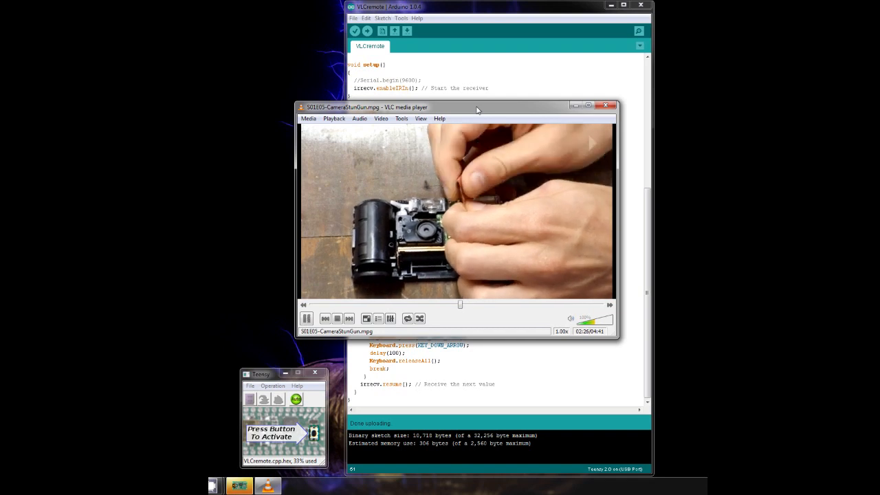